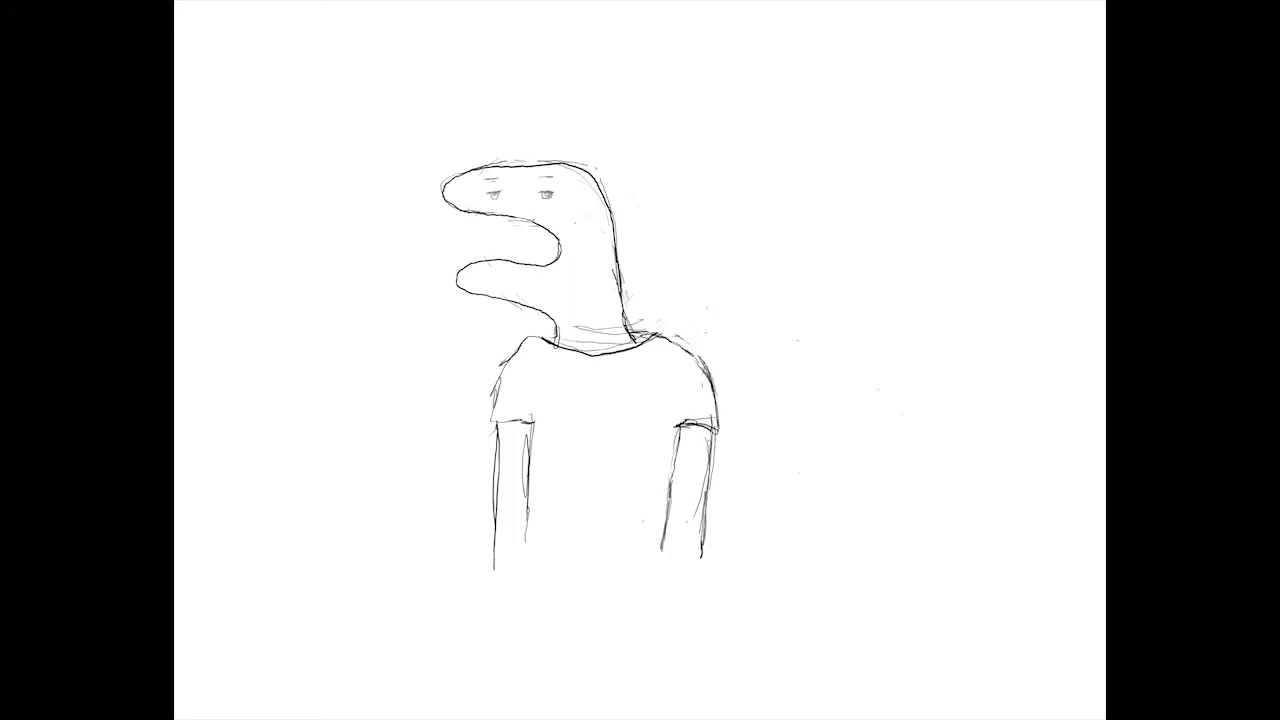
Sketch a small pencil oval on the long head just beneath the right eye
left_click_drag(580, 215, 585, 235)
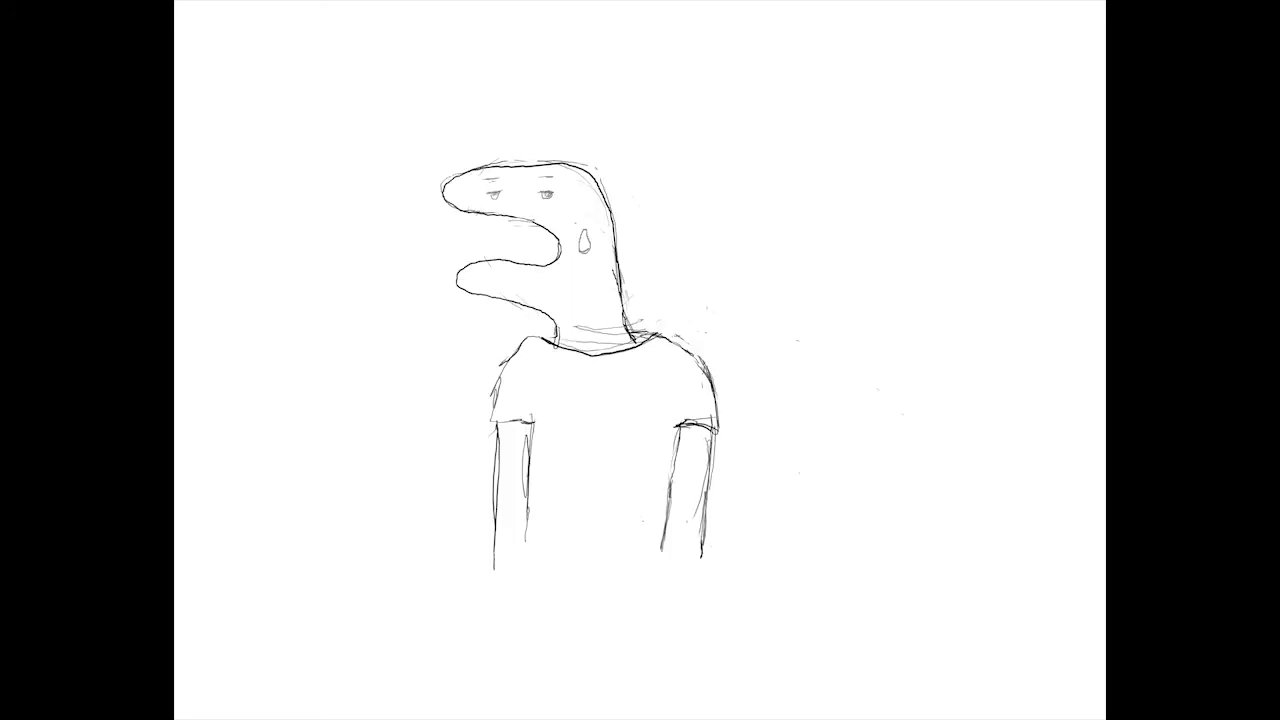